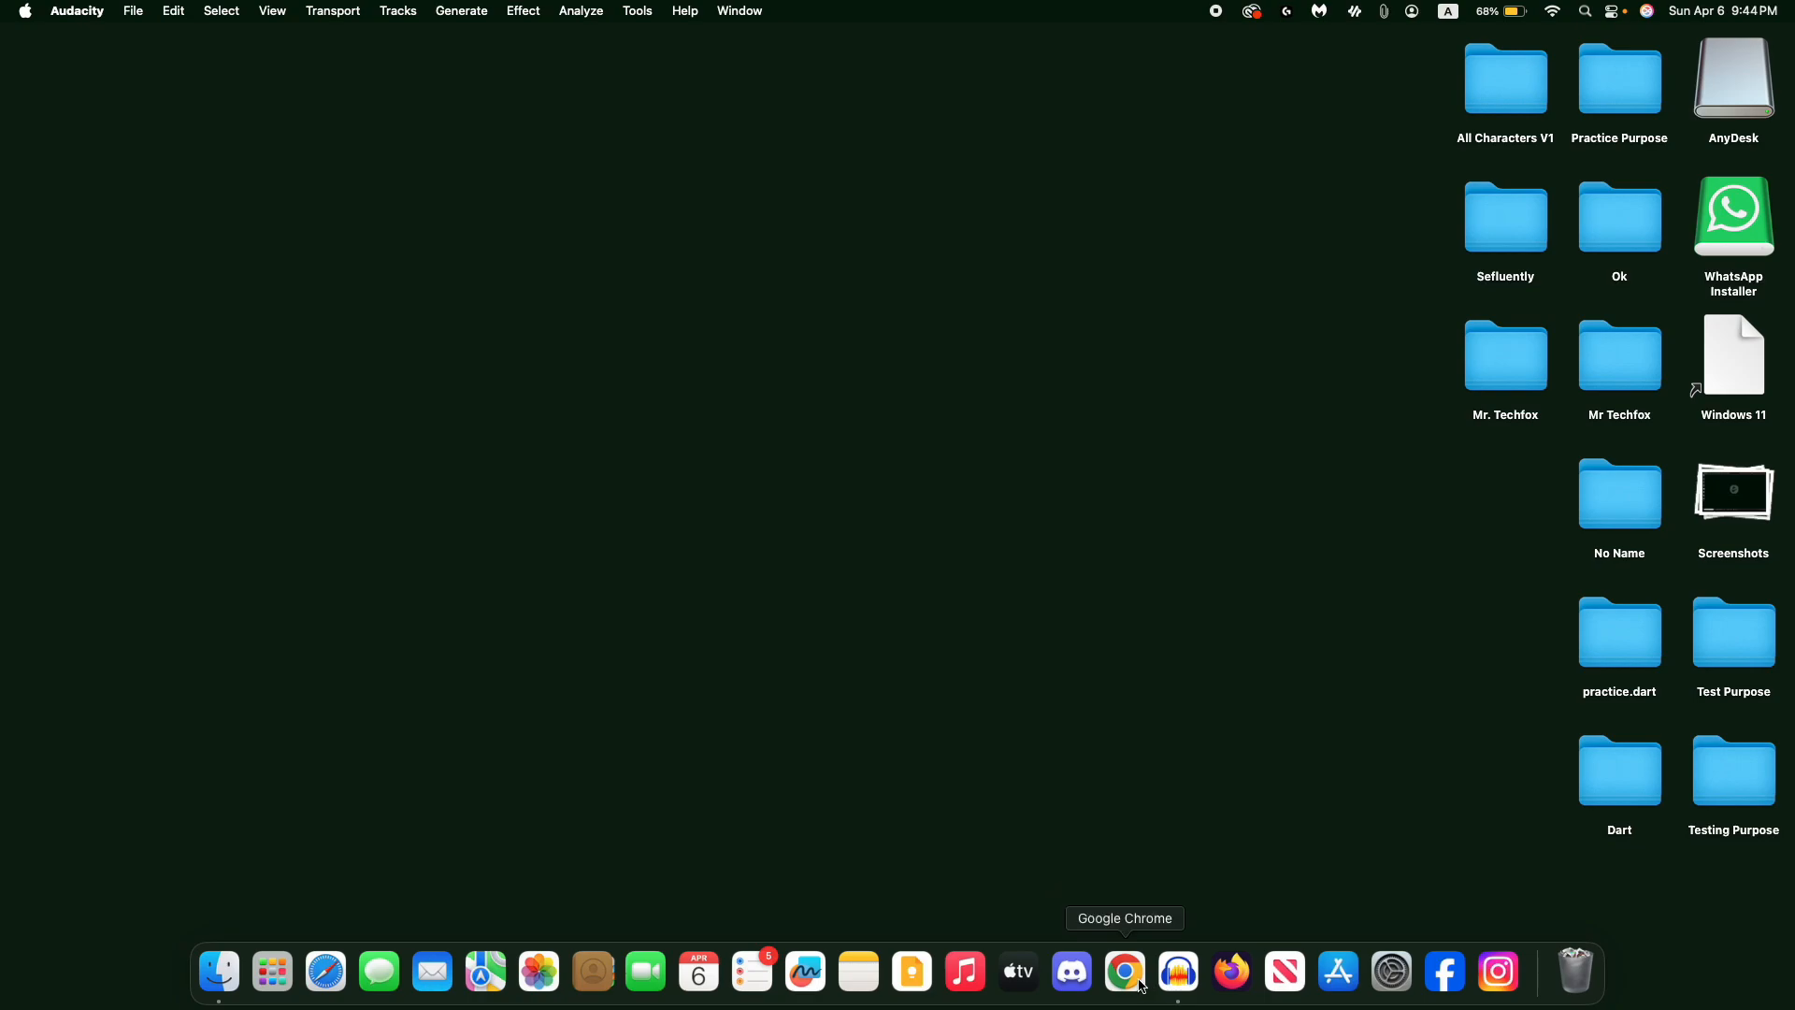
Launch Chrome from the Dock and search Google for 'tiktok'.
click(1123, 971)
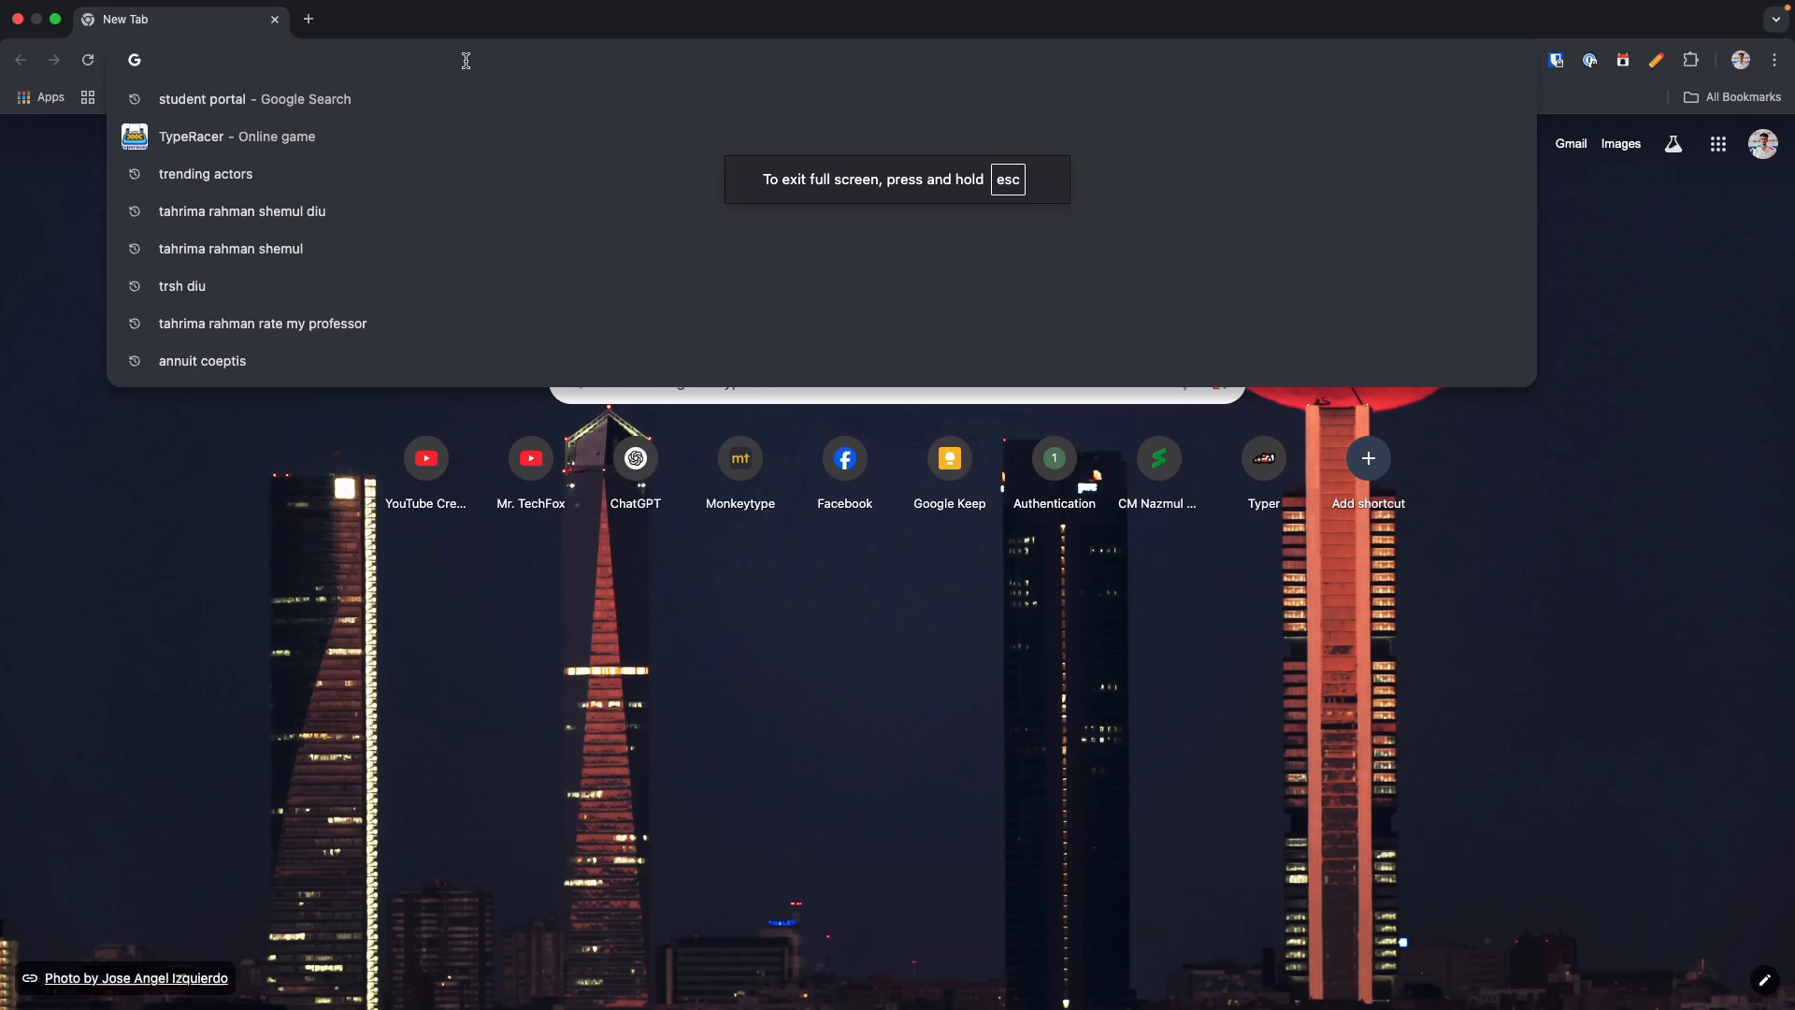
text(tik)
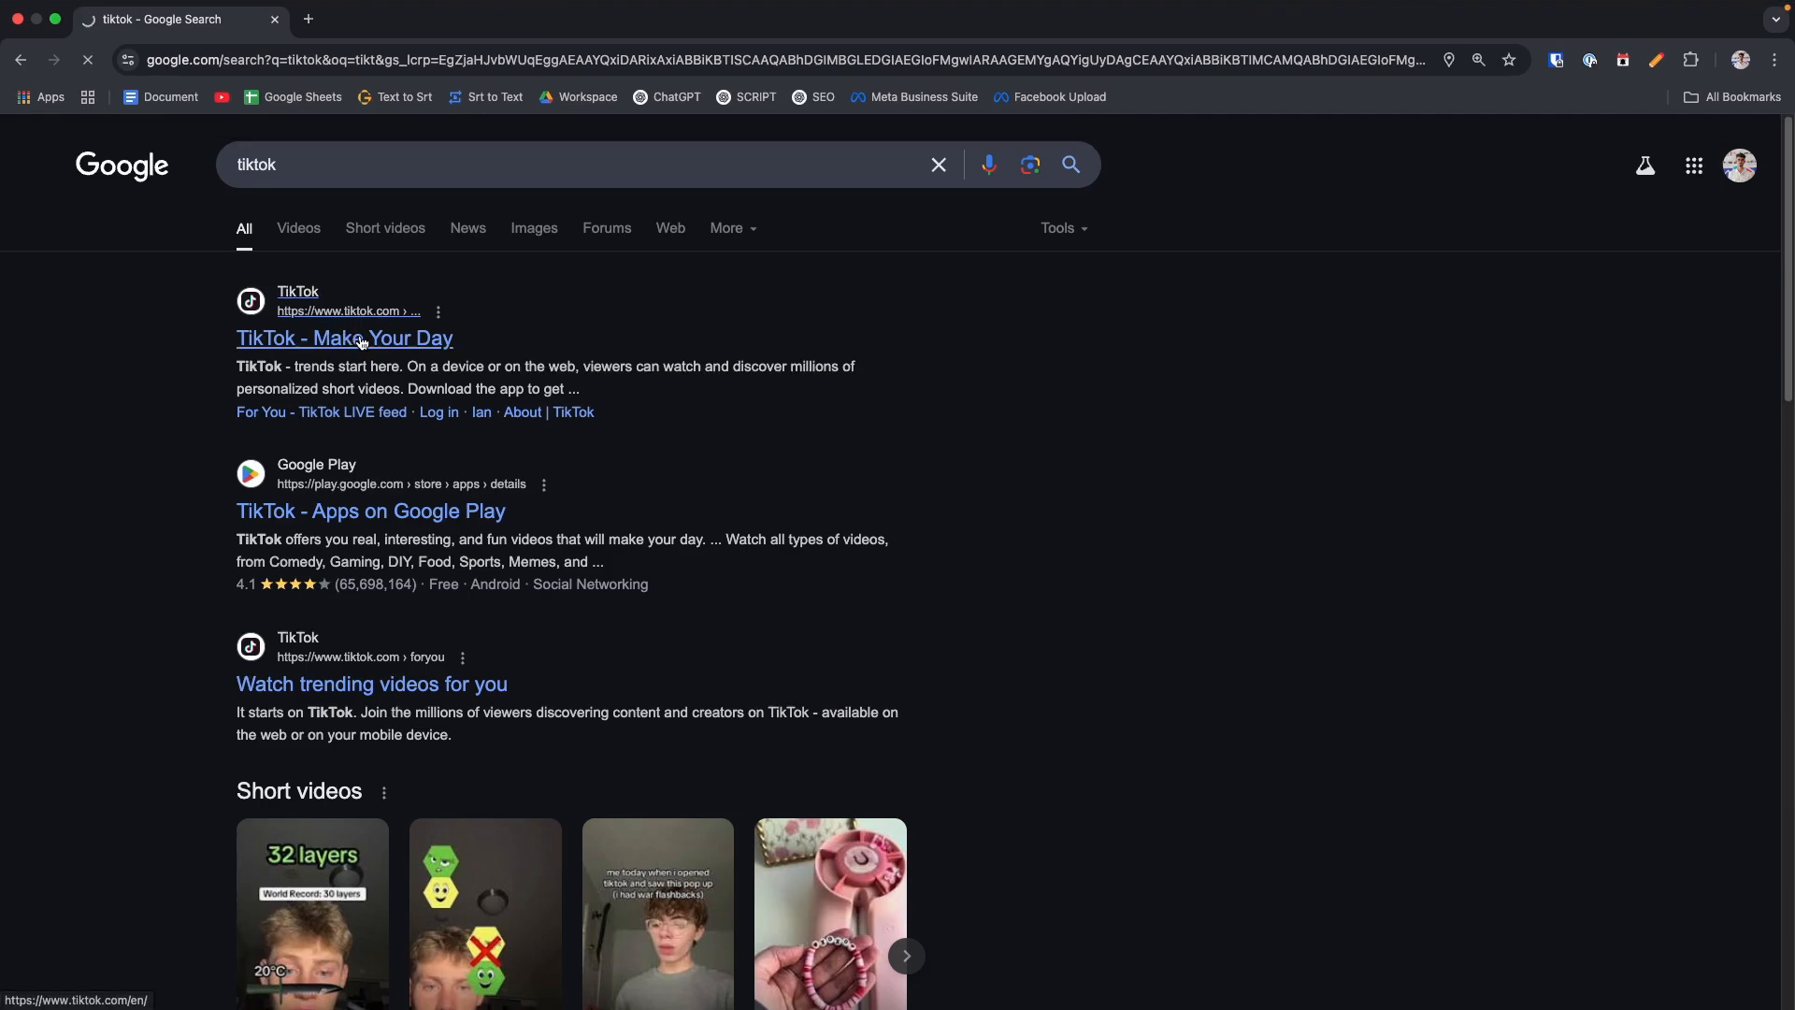
Go to the official TikTok site and bring up its log-in options.
click(344, 337)
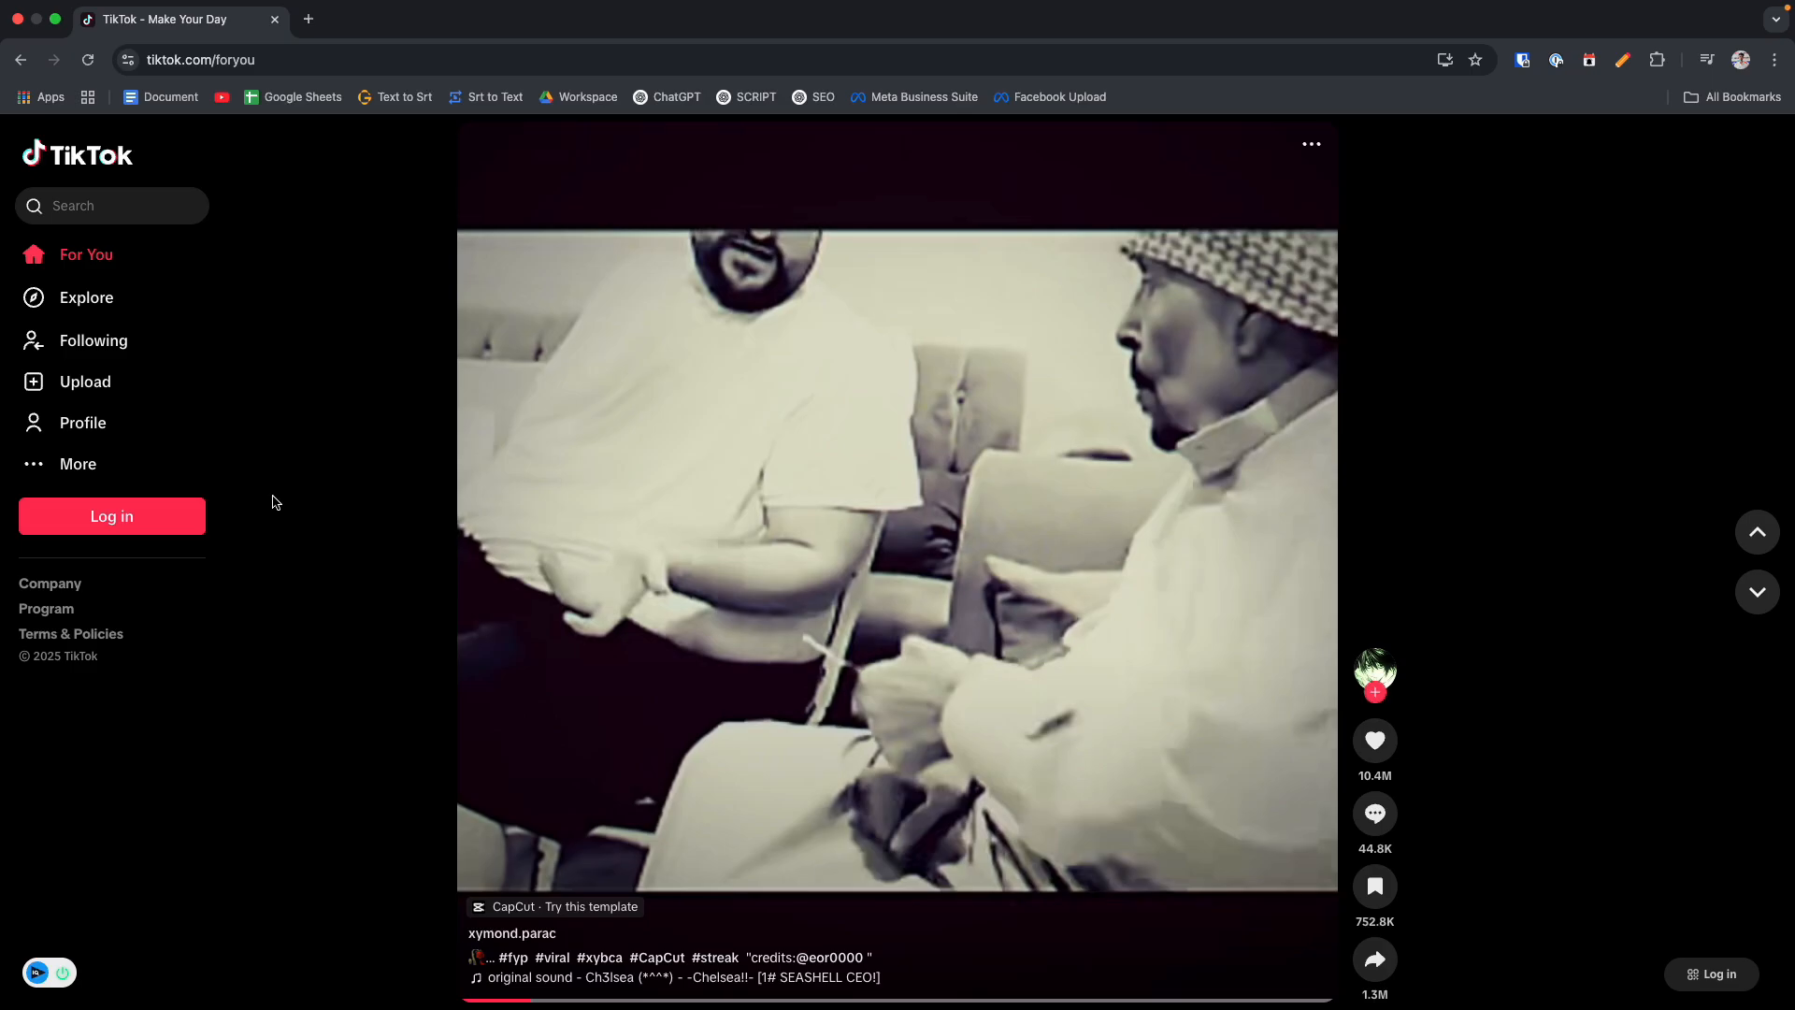
mouse_move(150, 524)
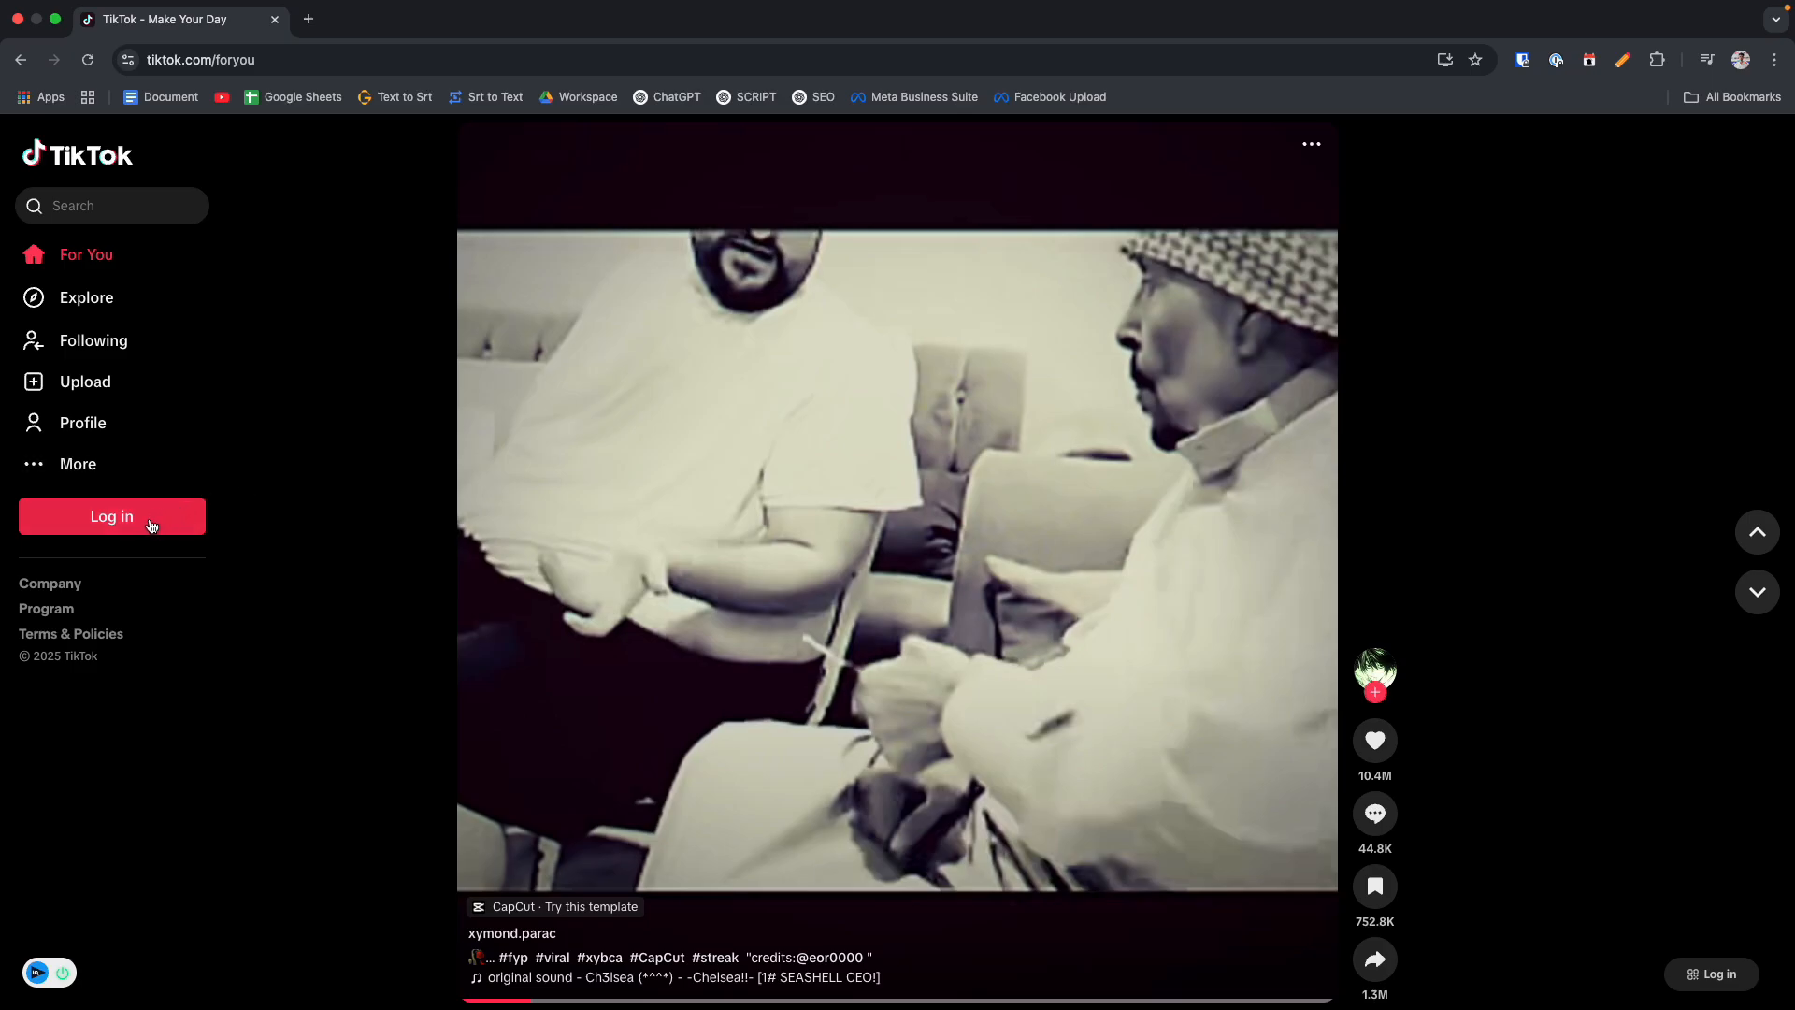
click(112, 517)
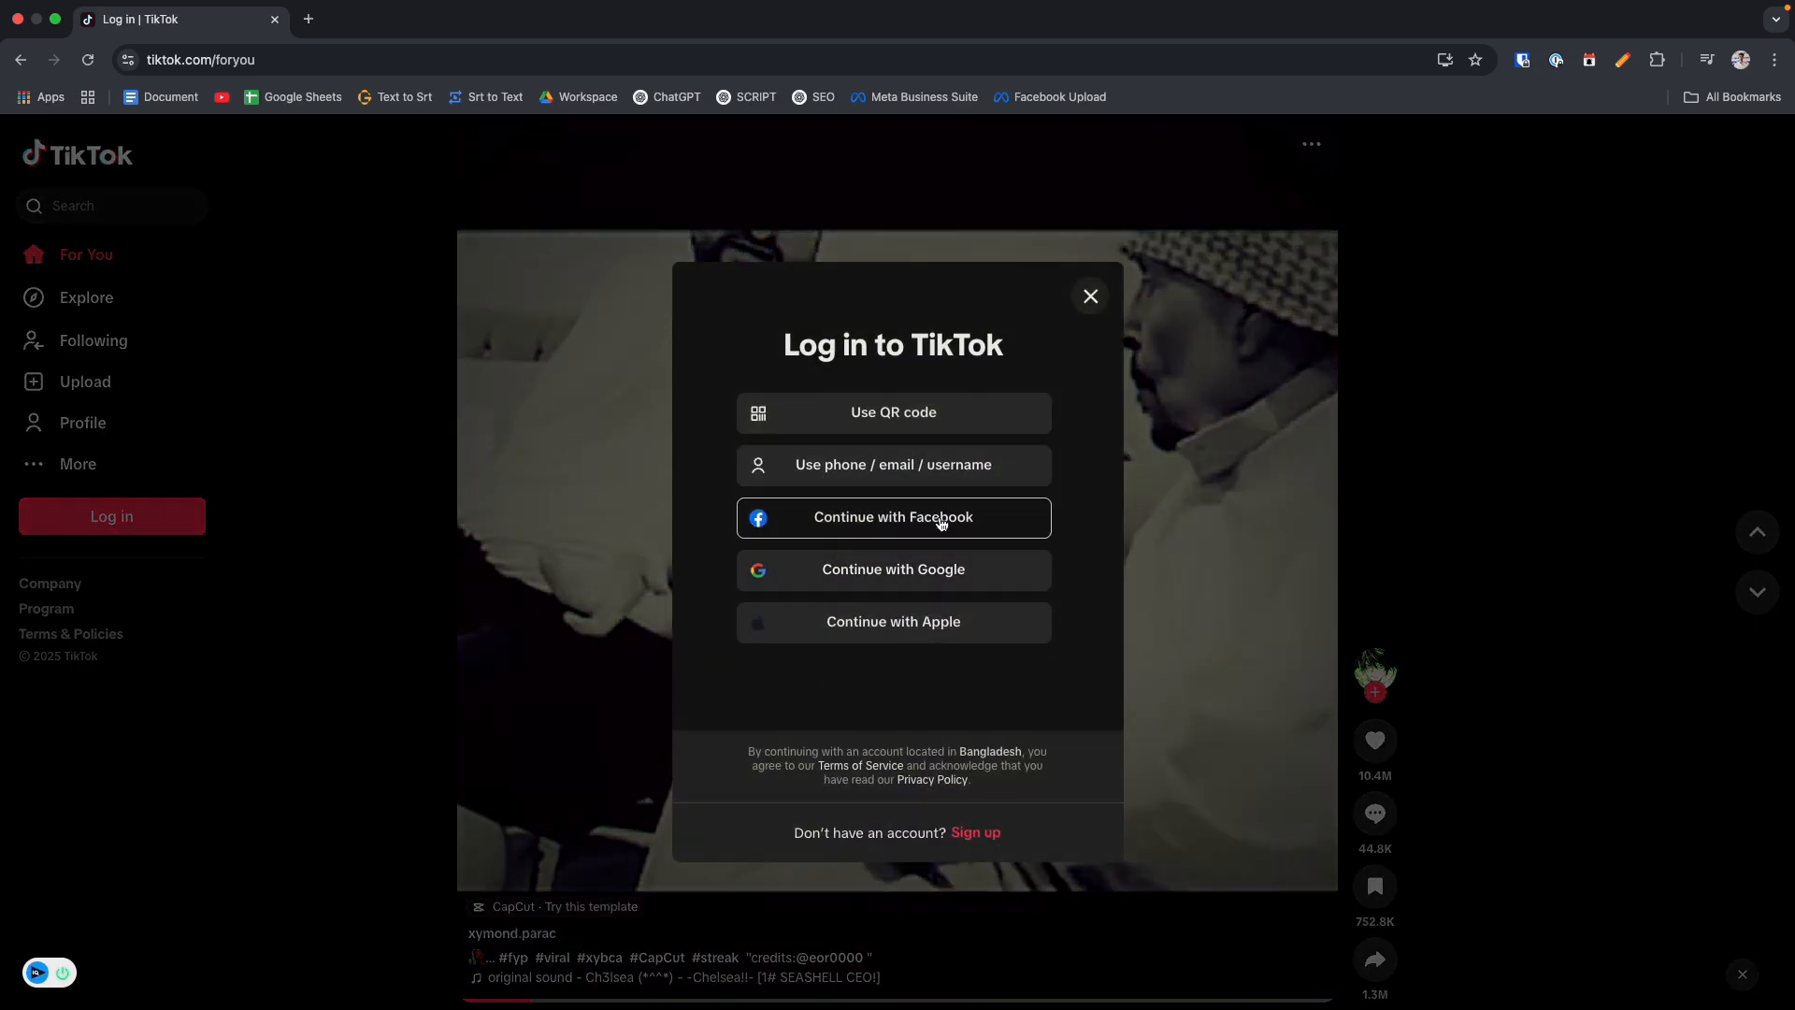
mouse_move(1051, 557)
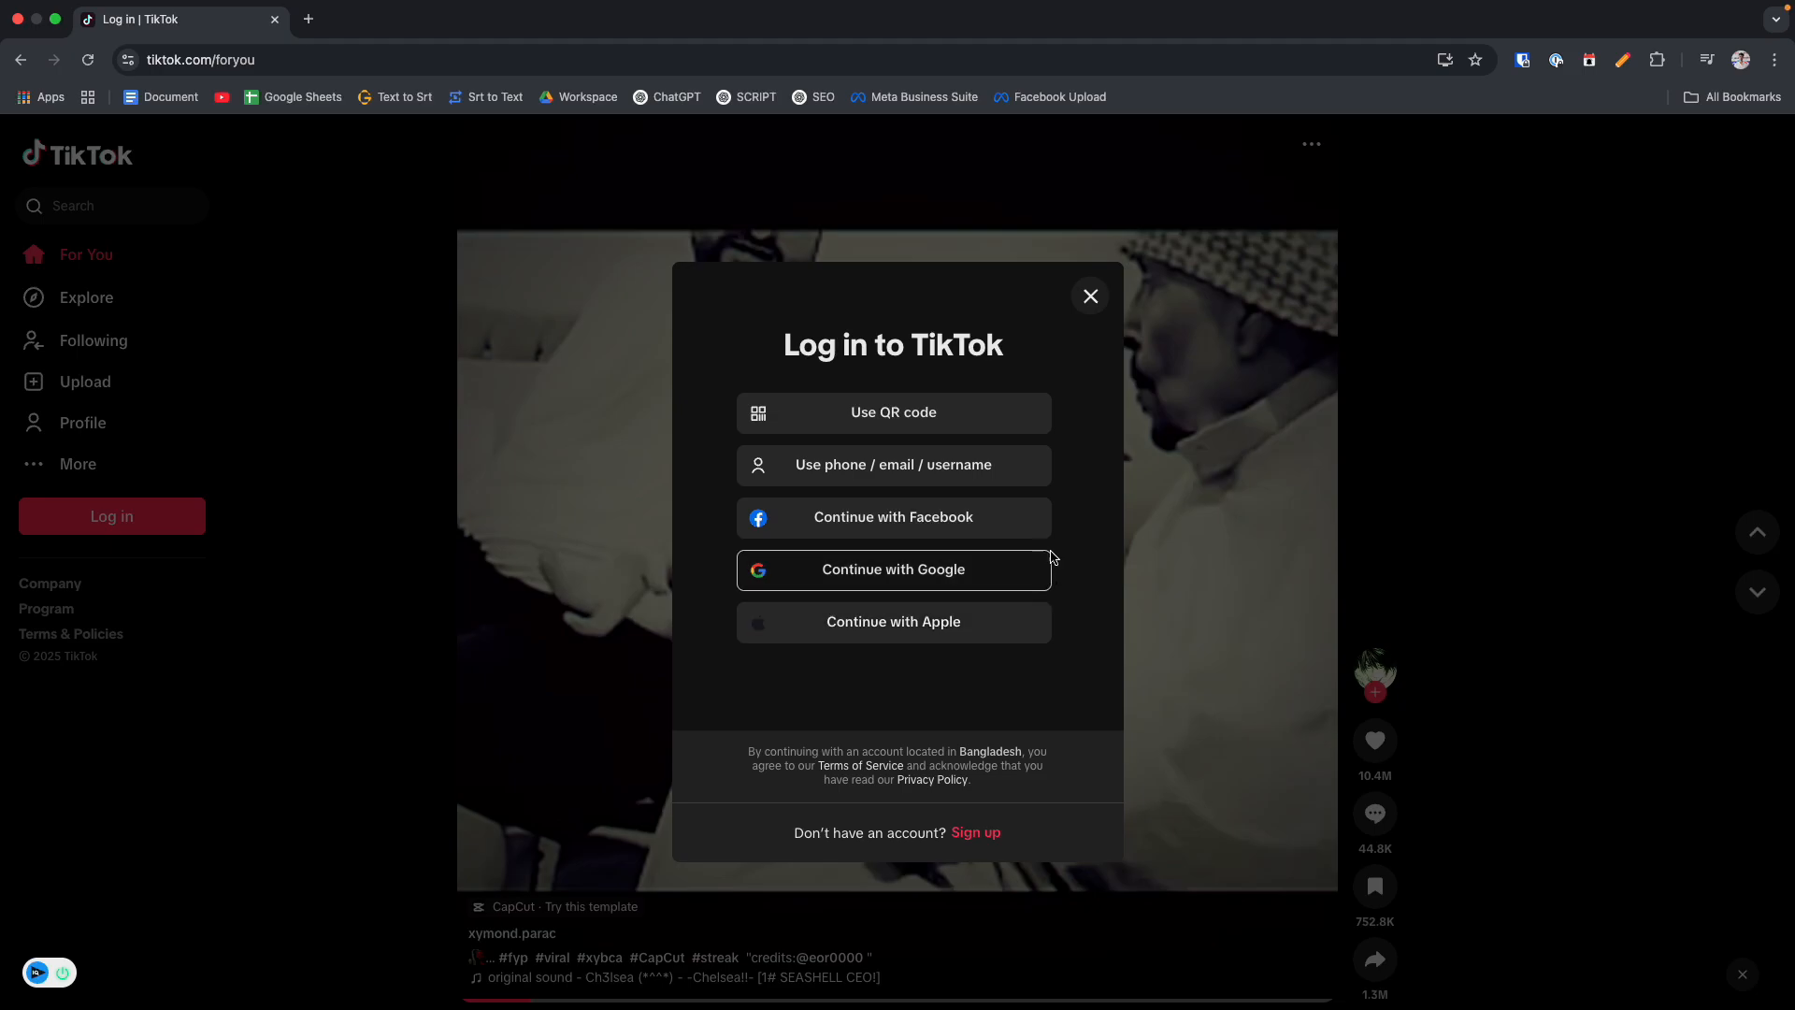
mouse_move(1070, 501)
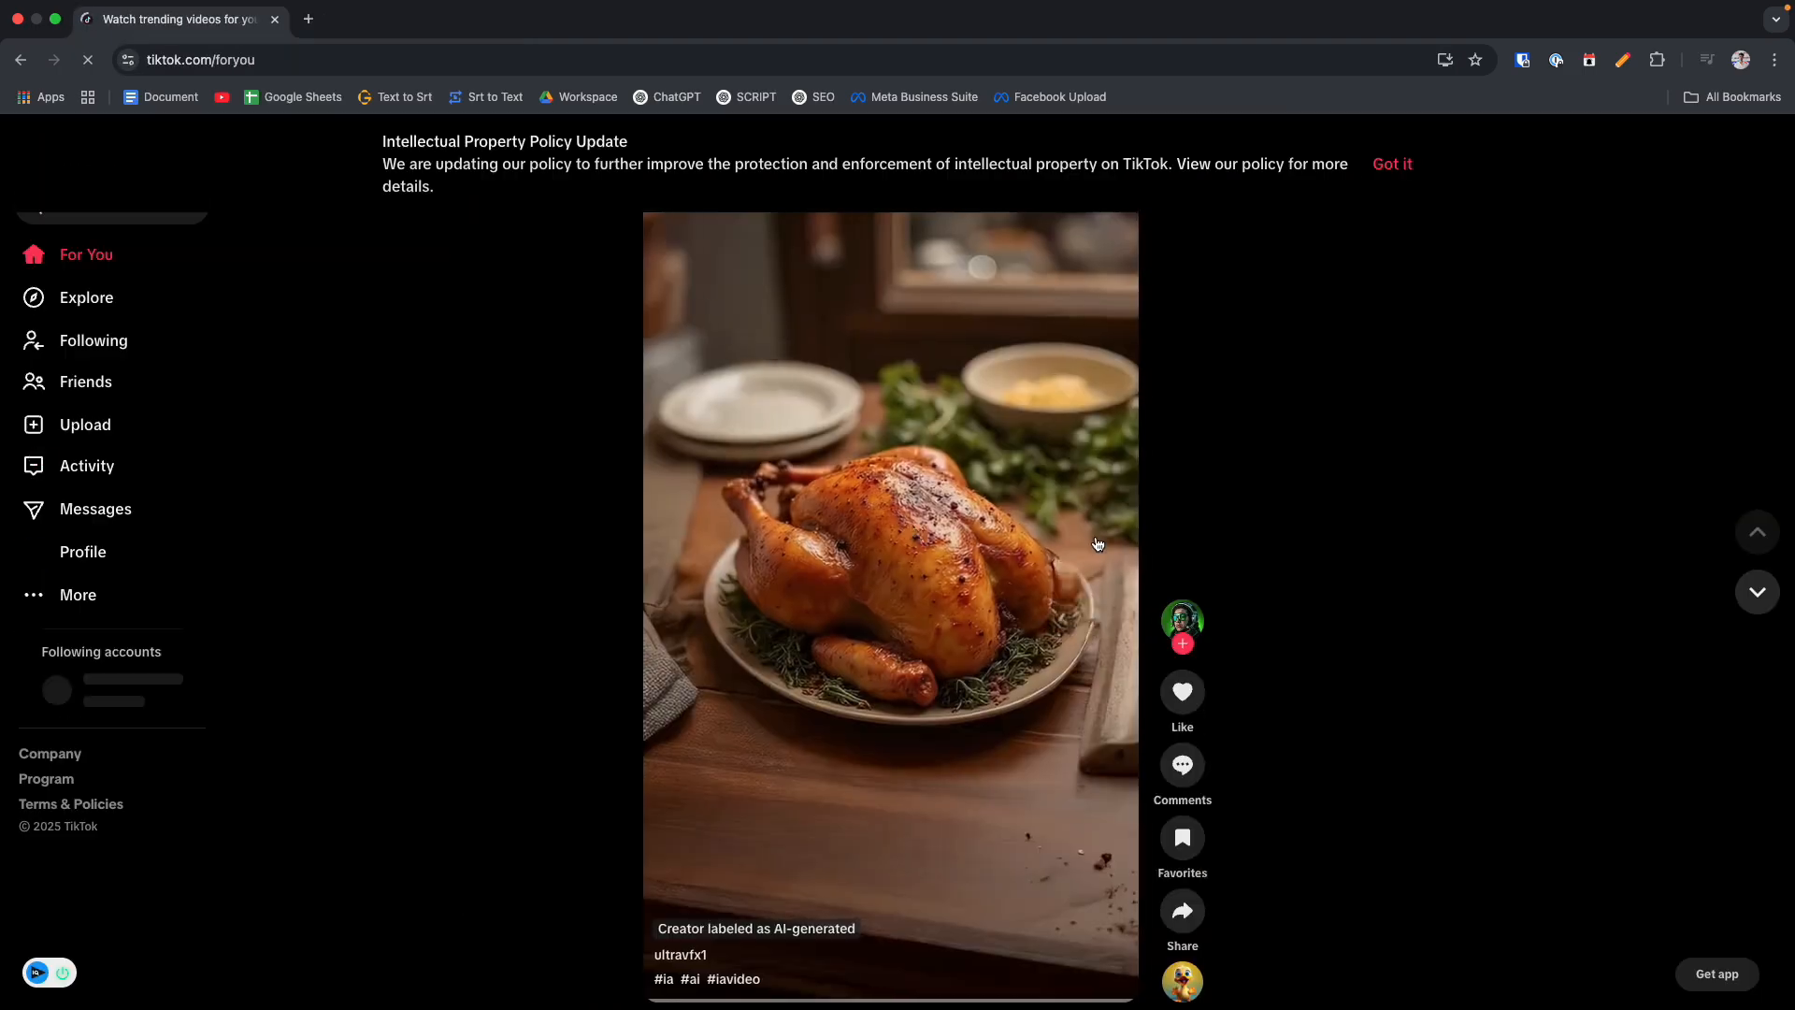
Acknowledge the Intellectual Property Policy Update banner with 'Got it'.
click(1391, 165)
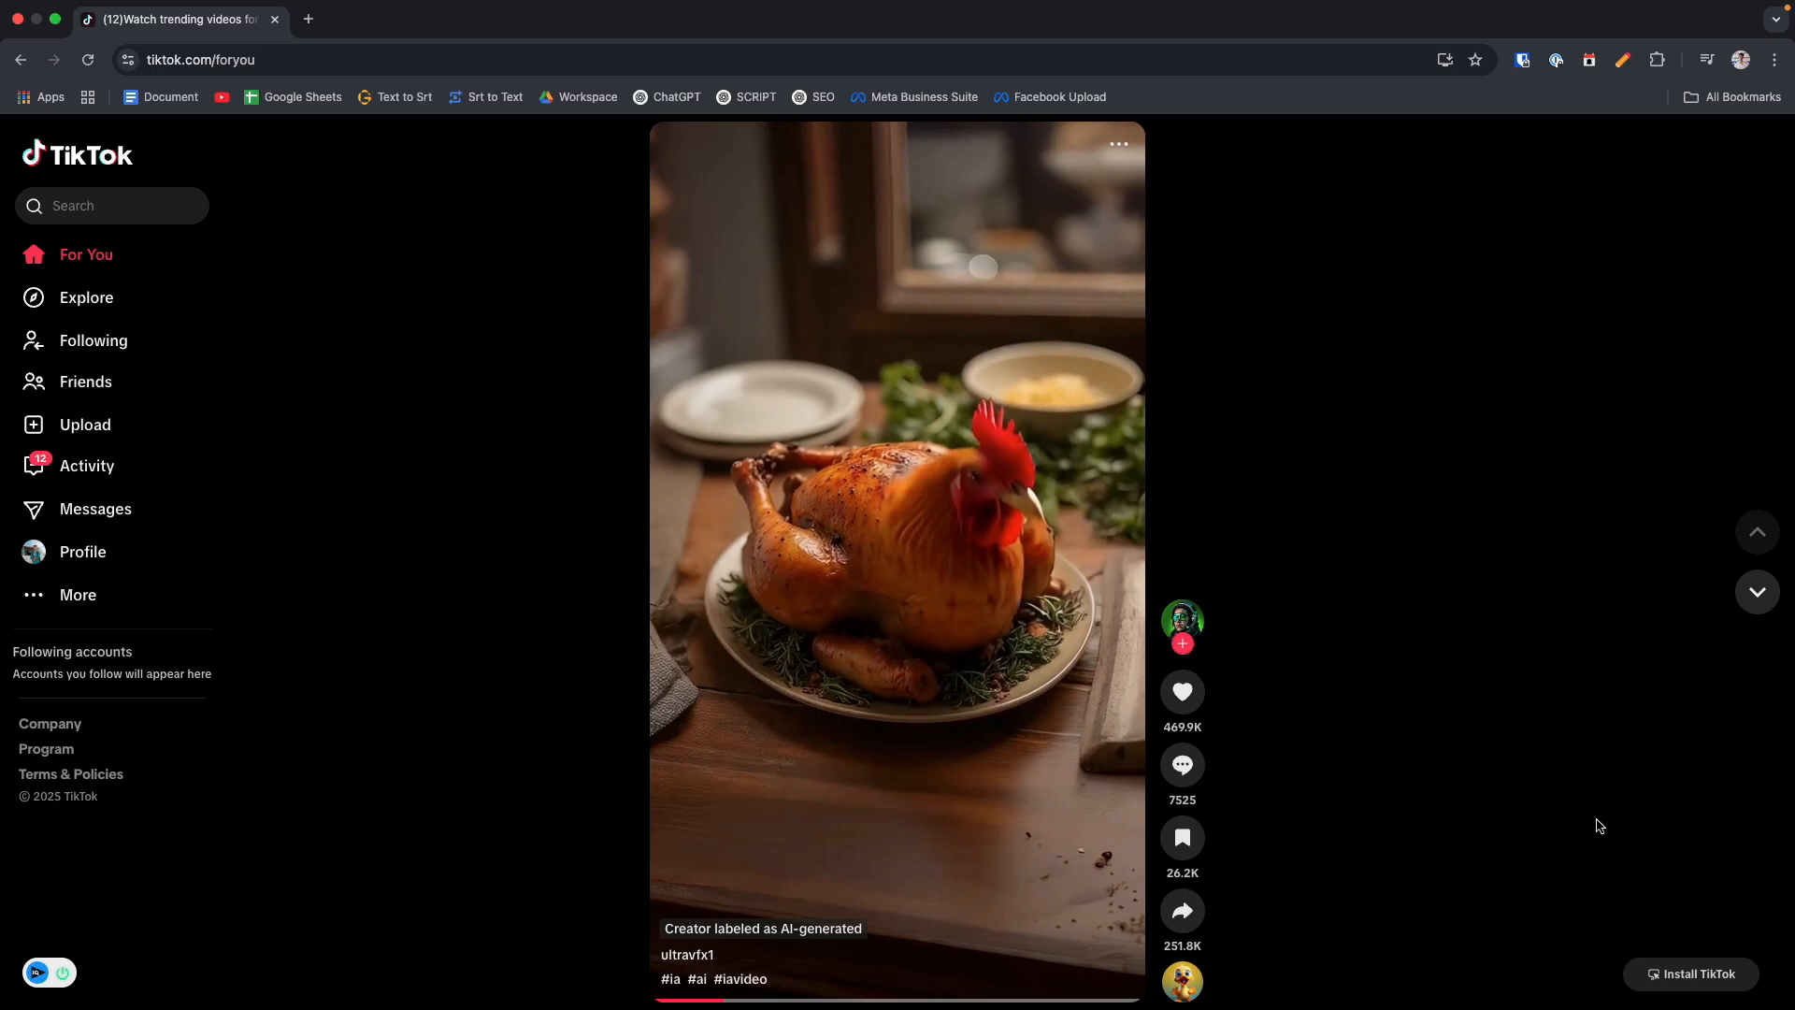
mouse_move(1690, 942)
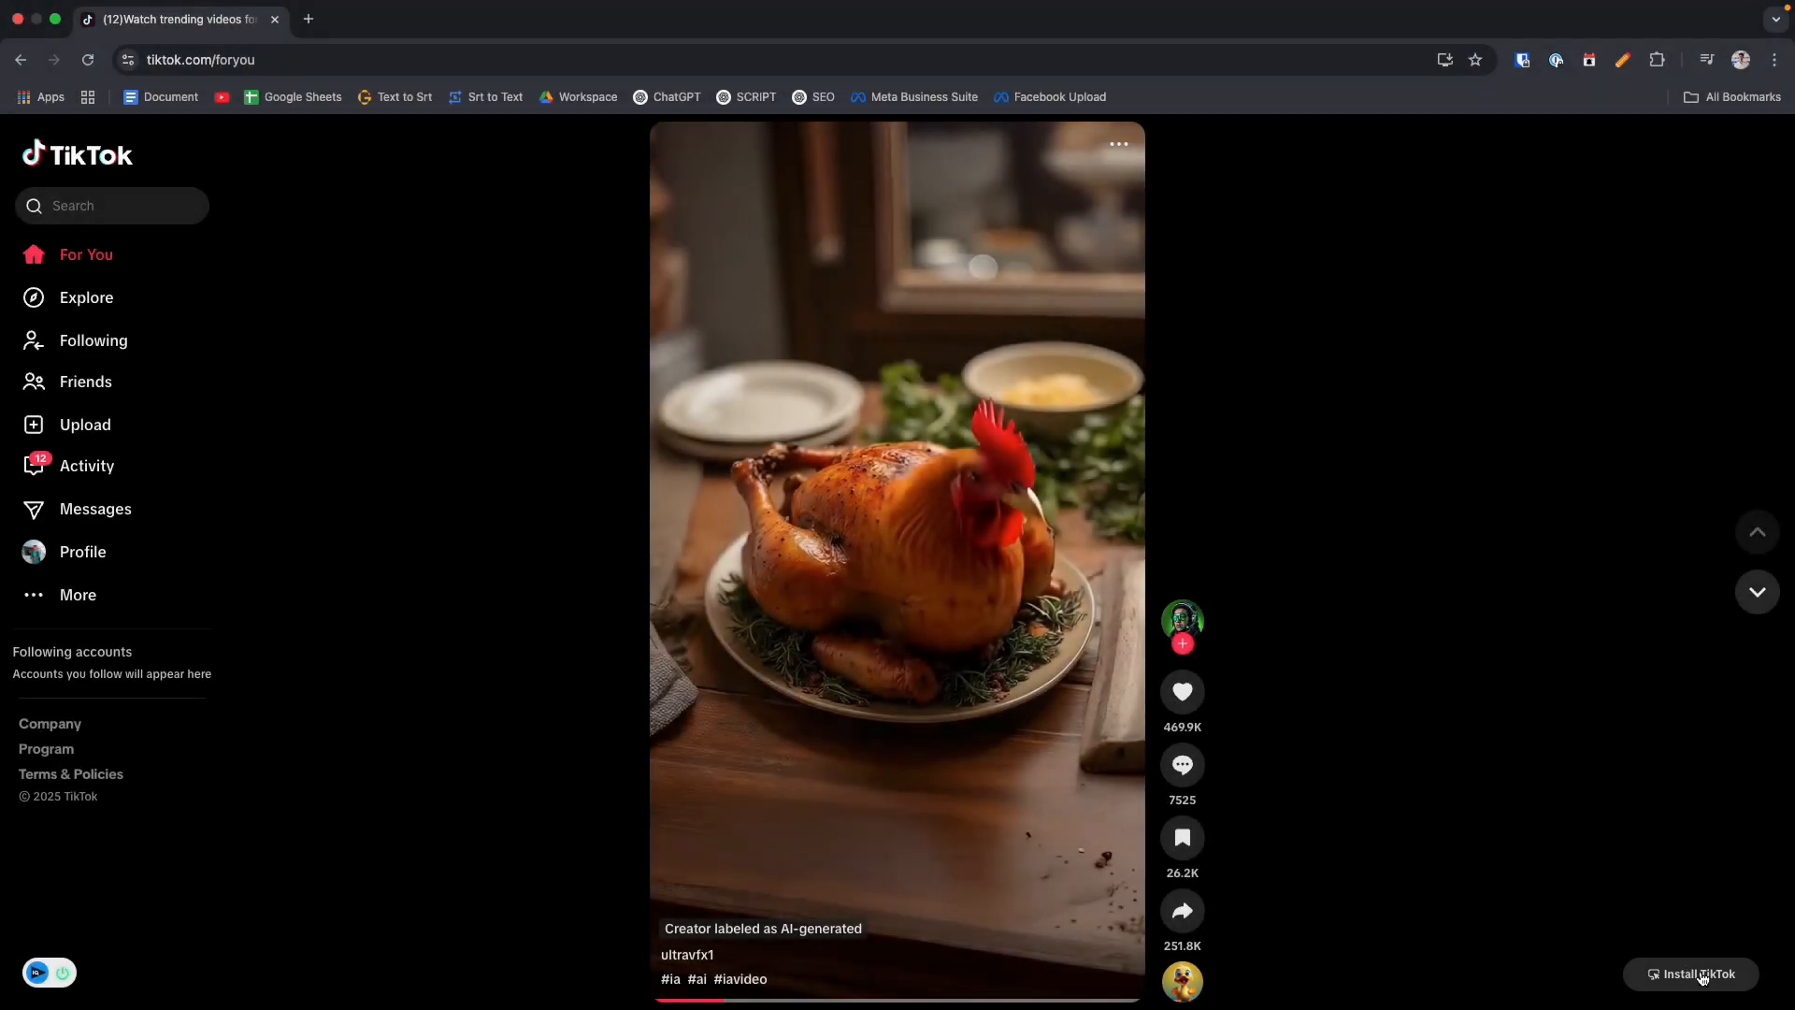
Install TikTok as a Chrome desktop app, confirming in the popup and Chrome's Install dialog.
click(1701, 974)
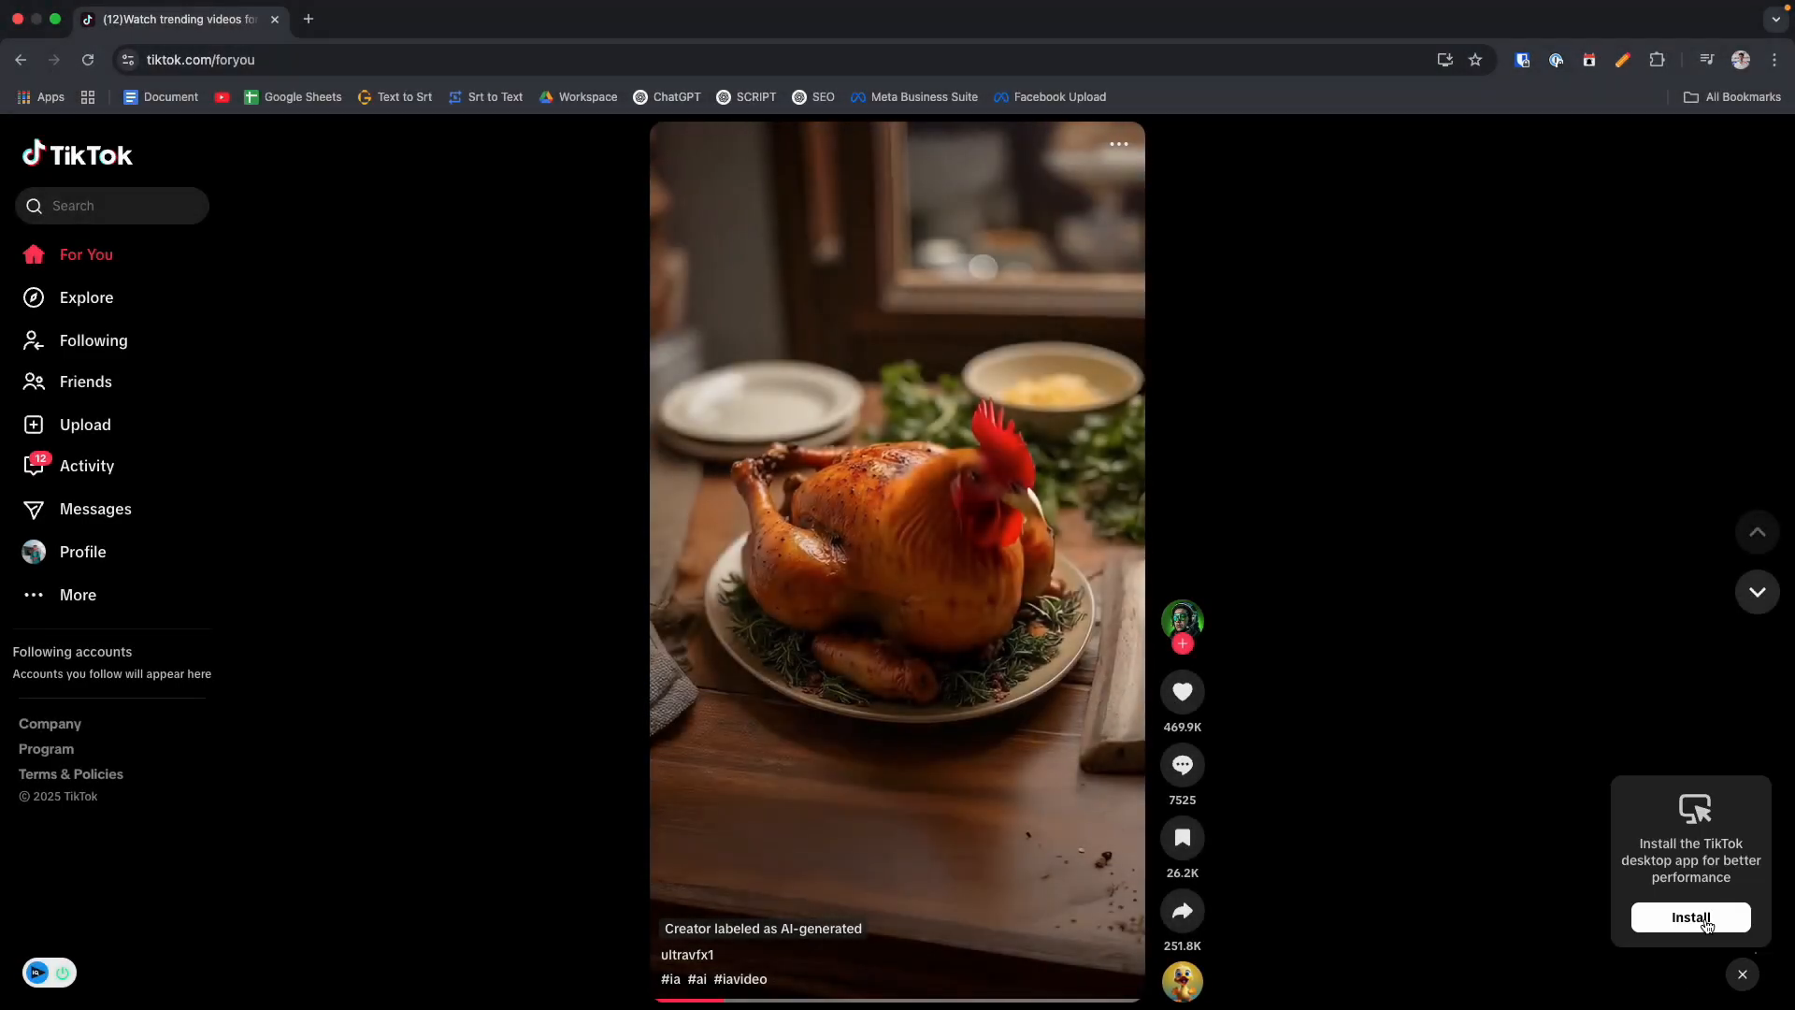
click(1690, 917)
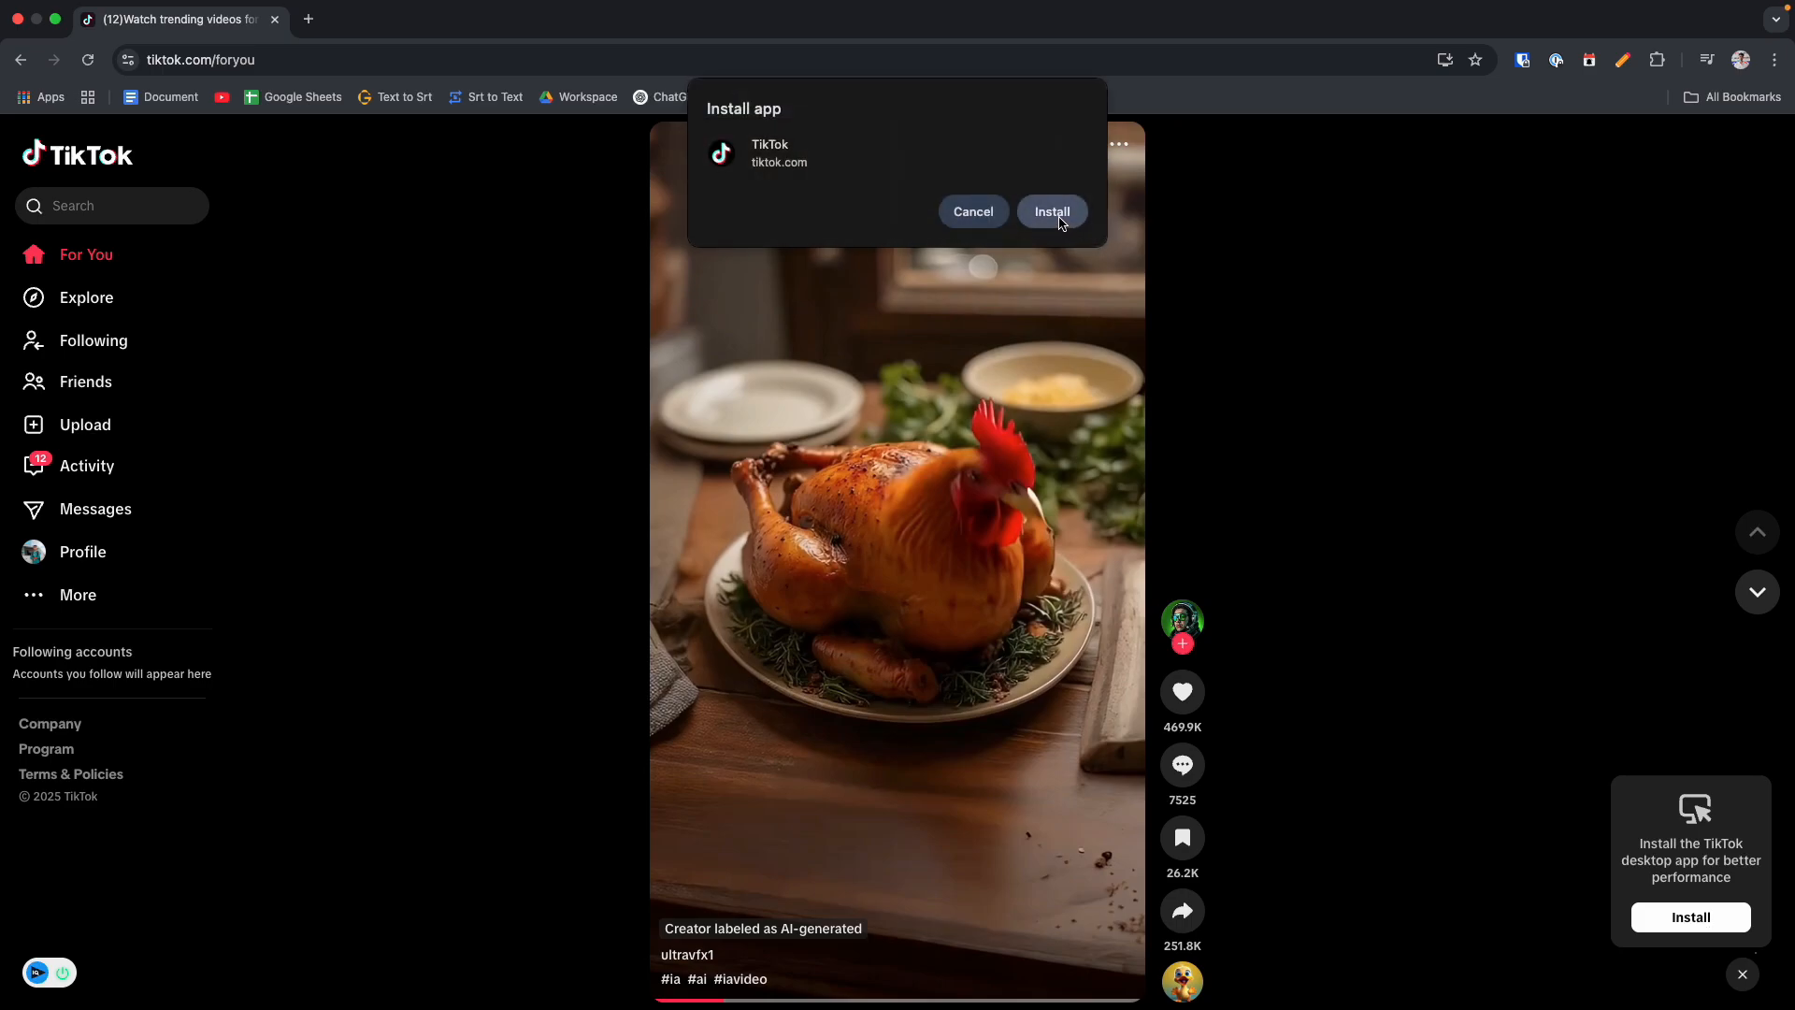
click(1050, 210)
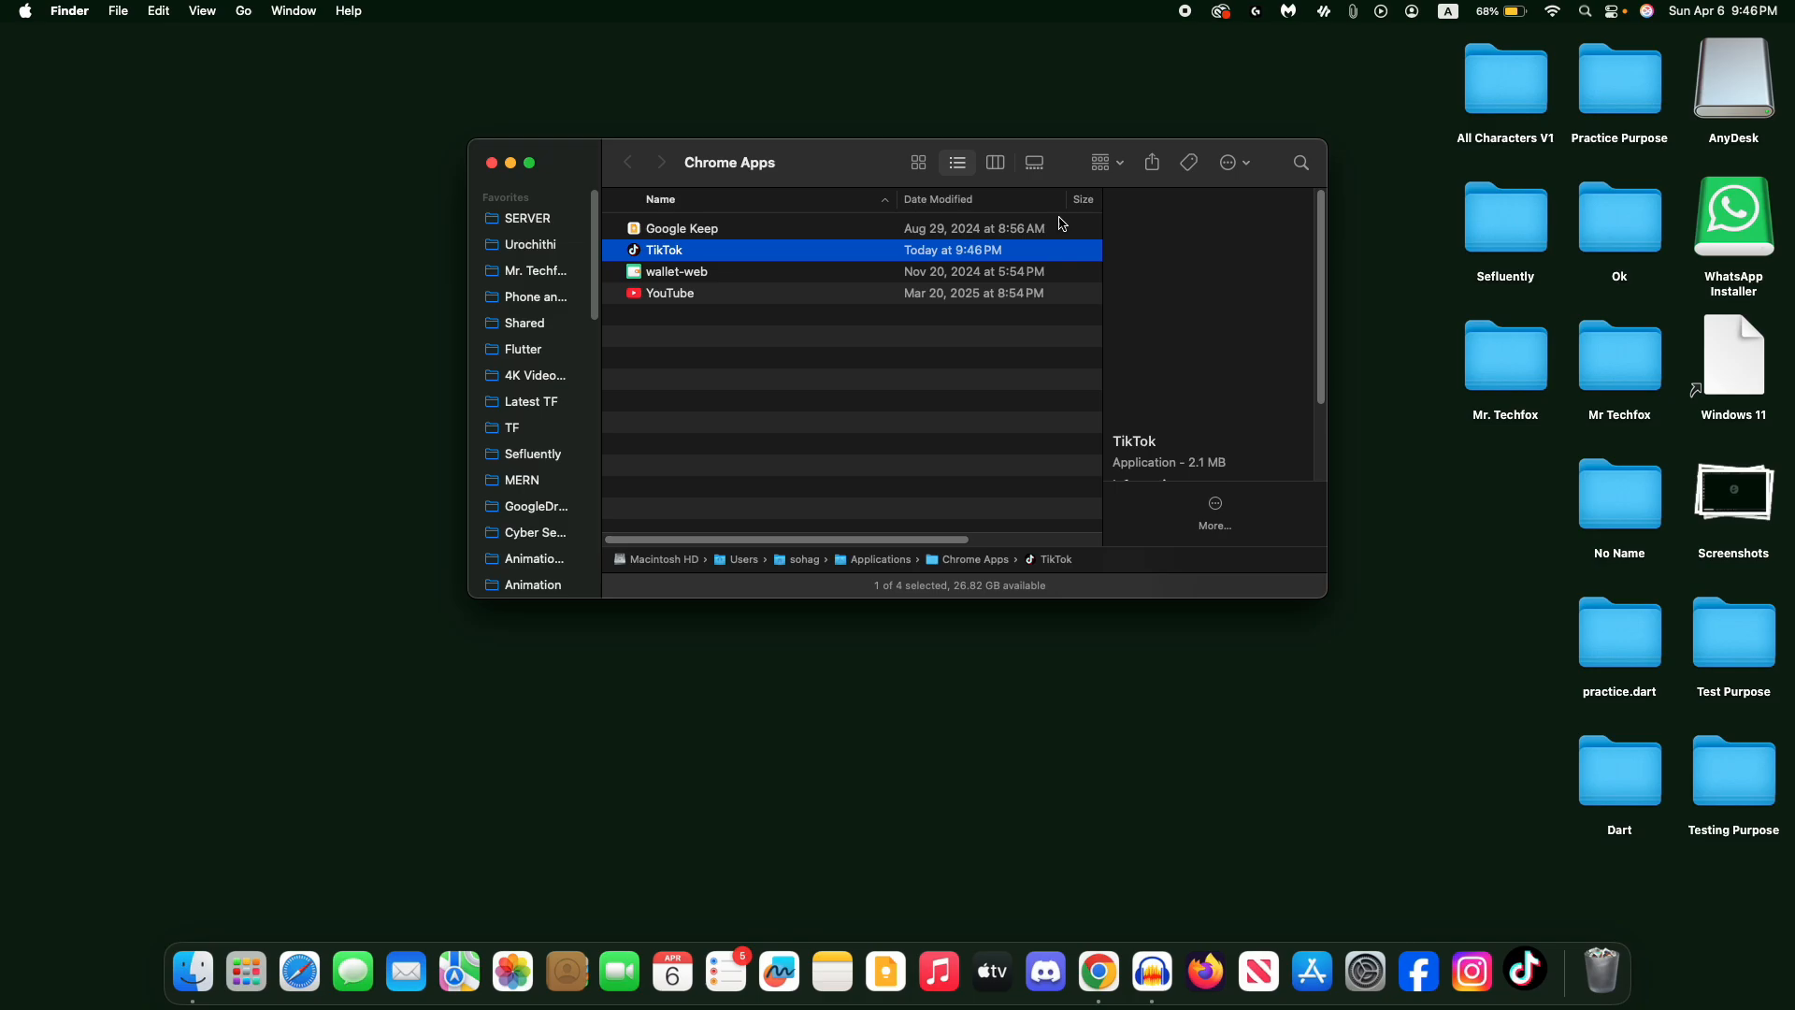
Launch TikTok from Finder's Chrome Apps folder, then relaunch it from its Dock icon.
double_click(664, 250)
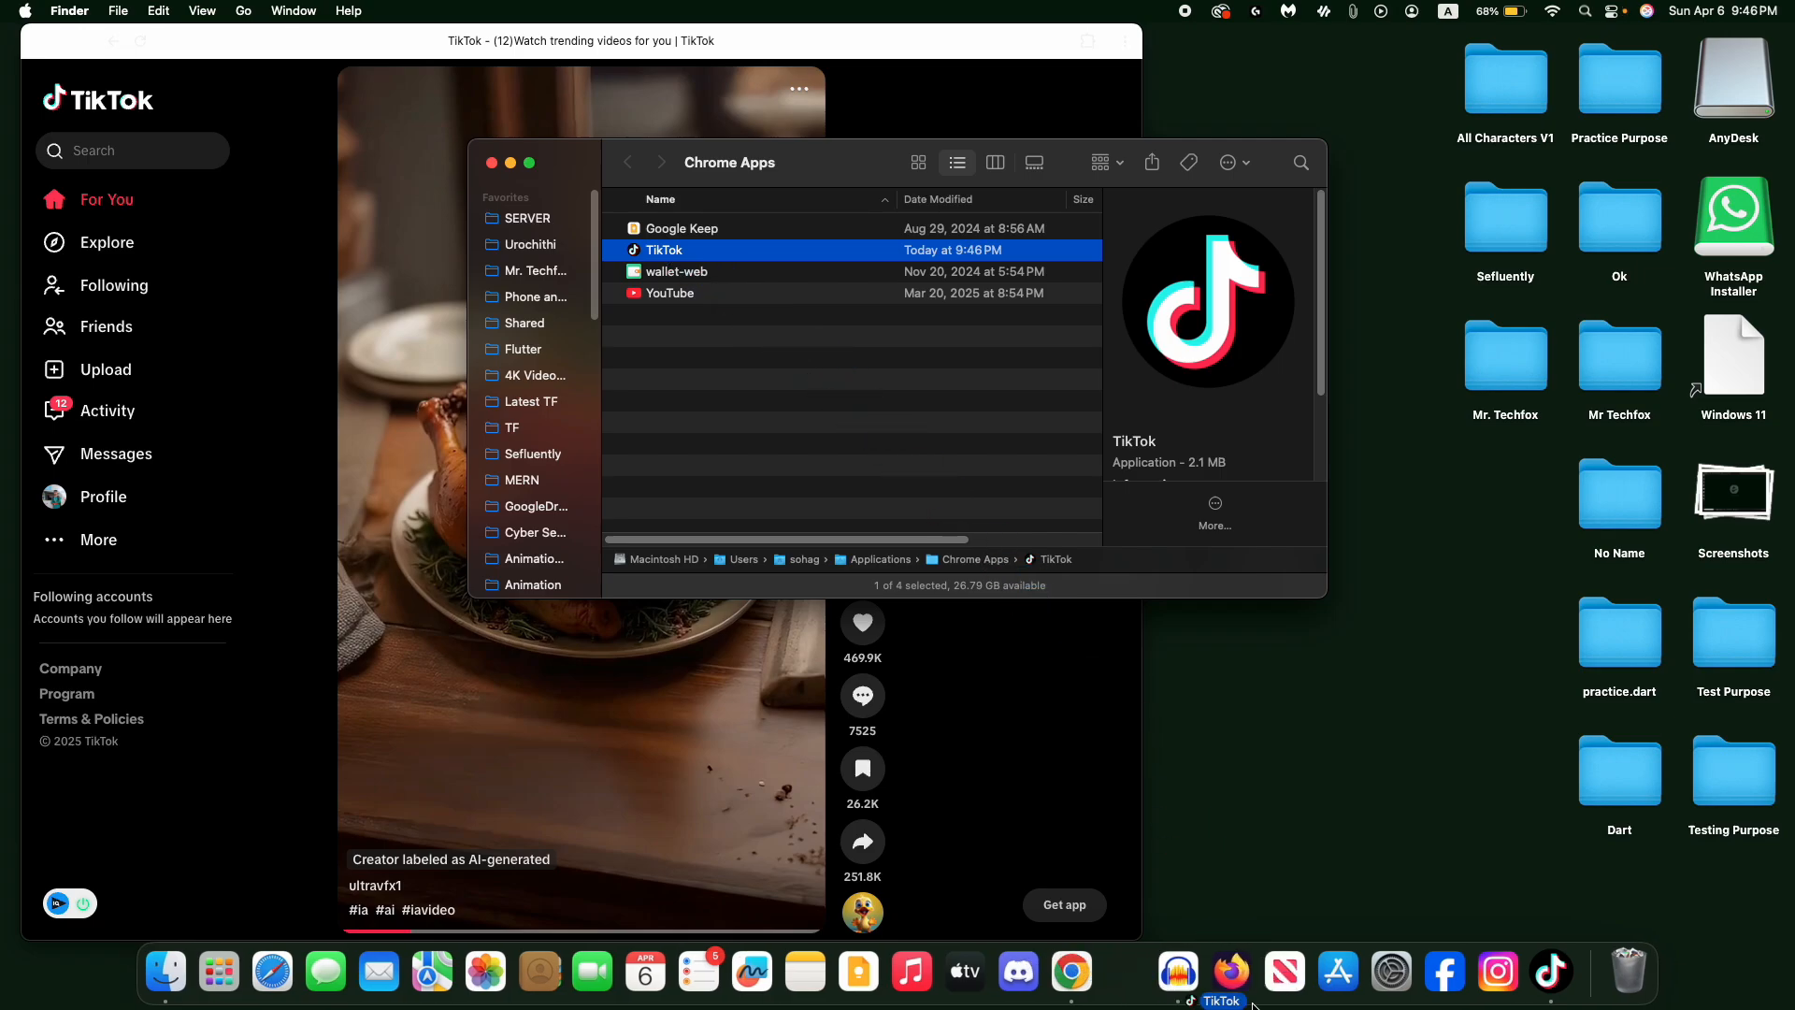
click(492, 163)
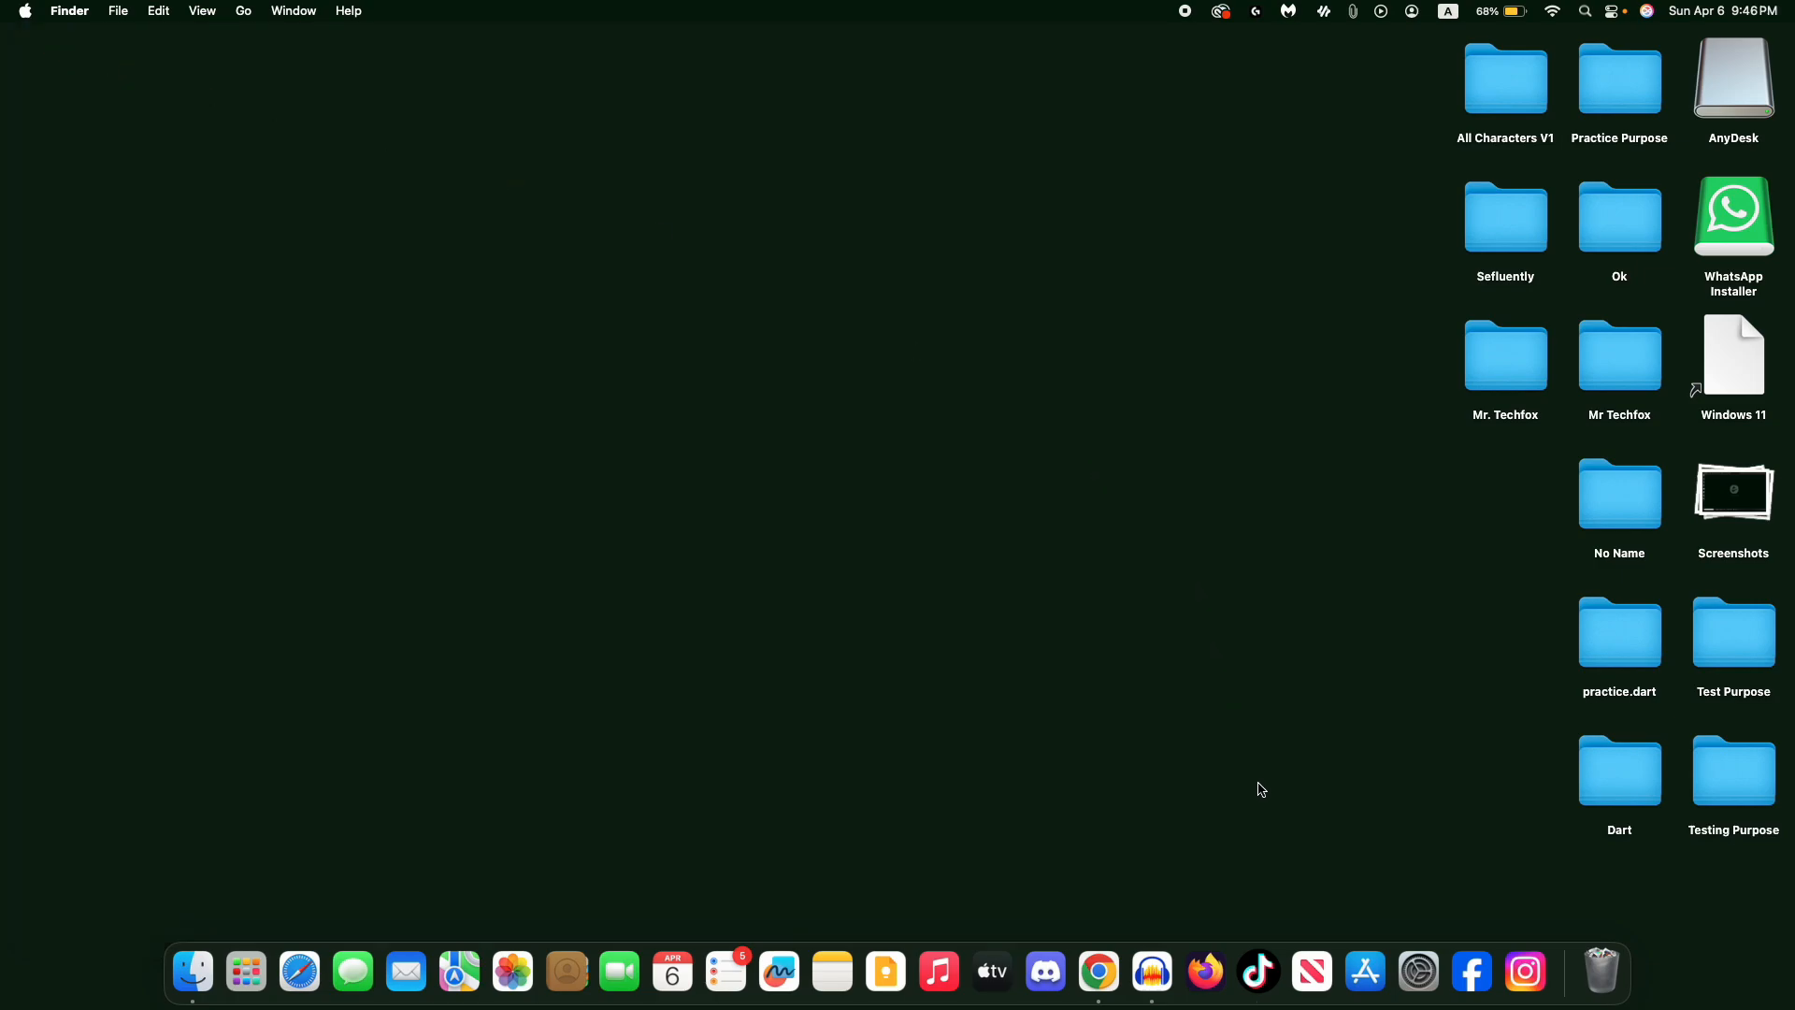
mouse_move(1259, 971)
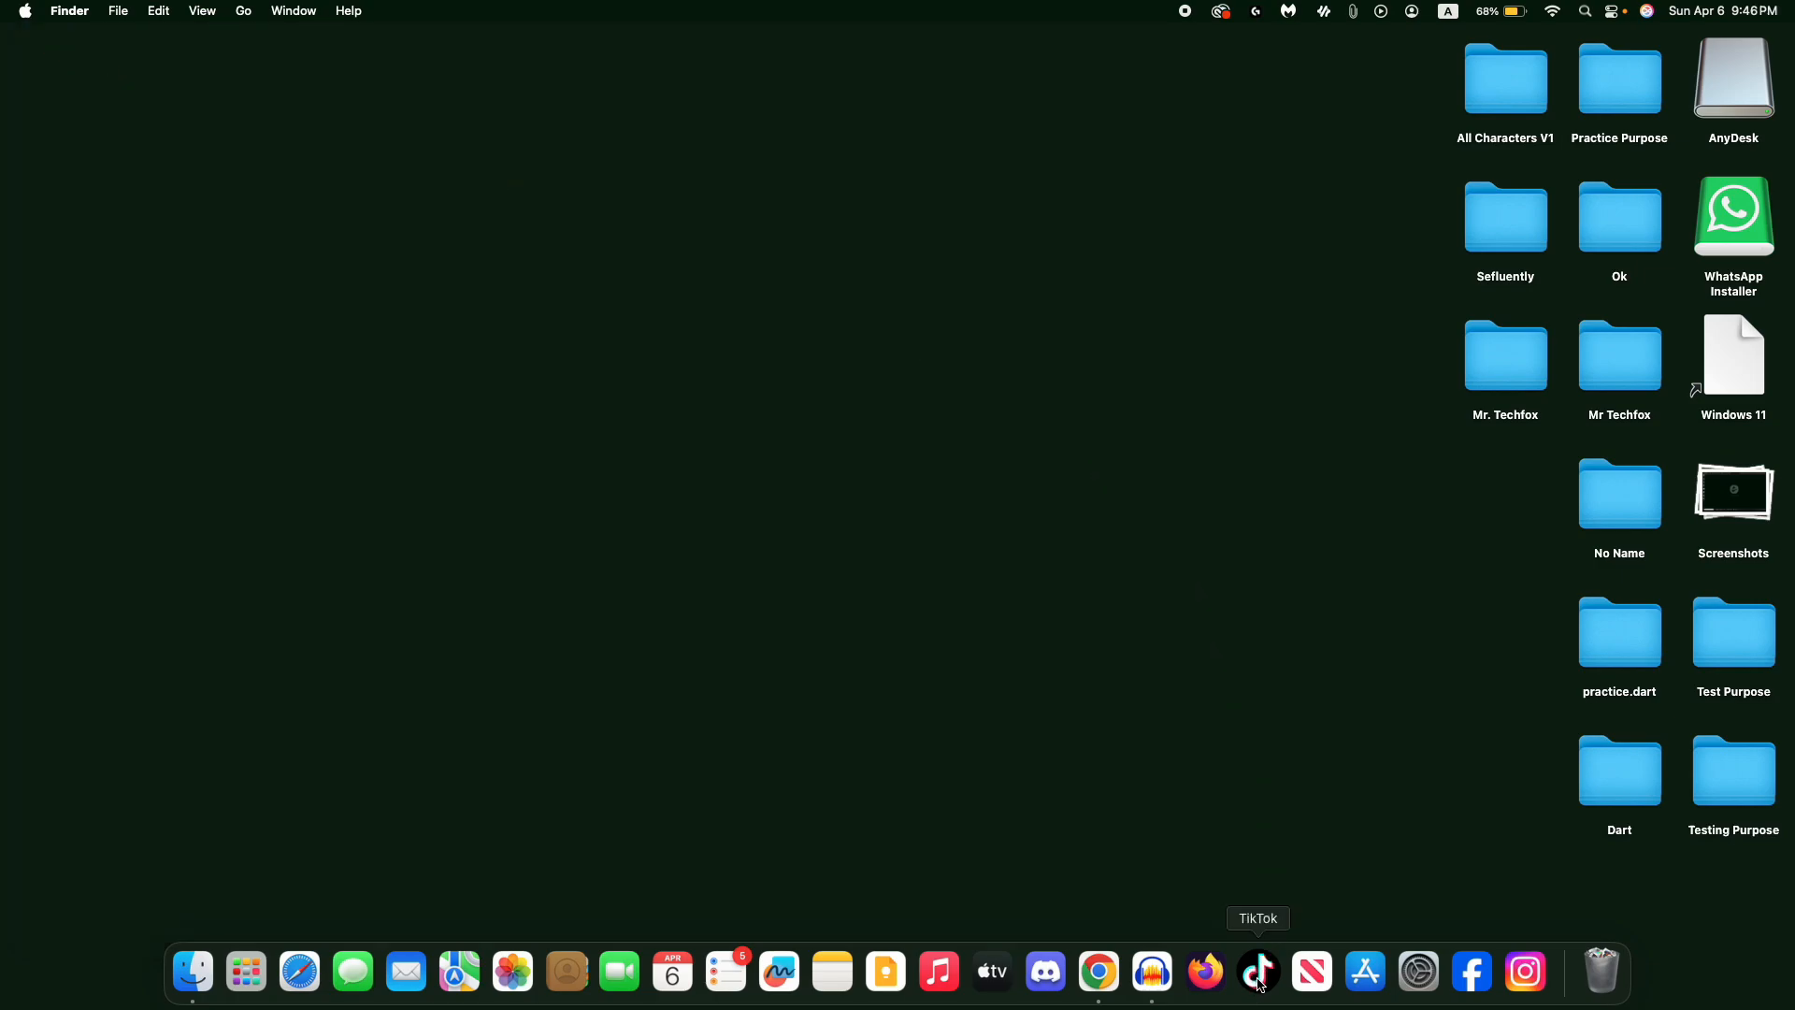
click(1259, 972)
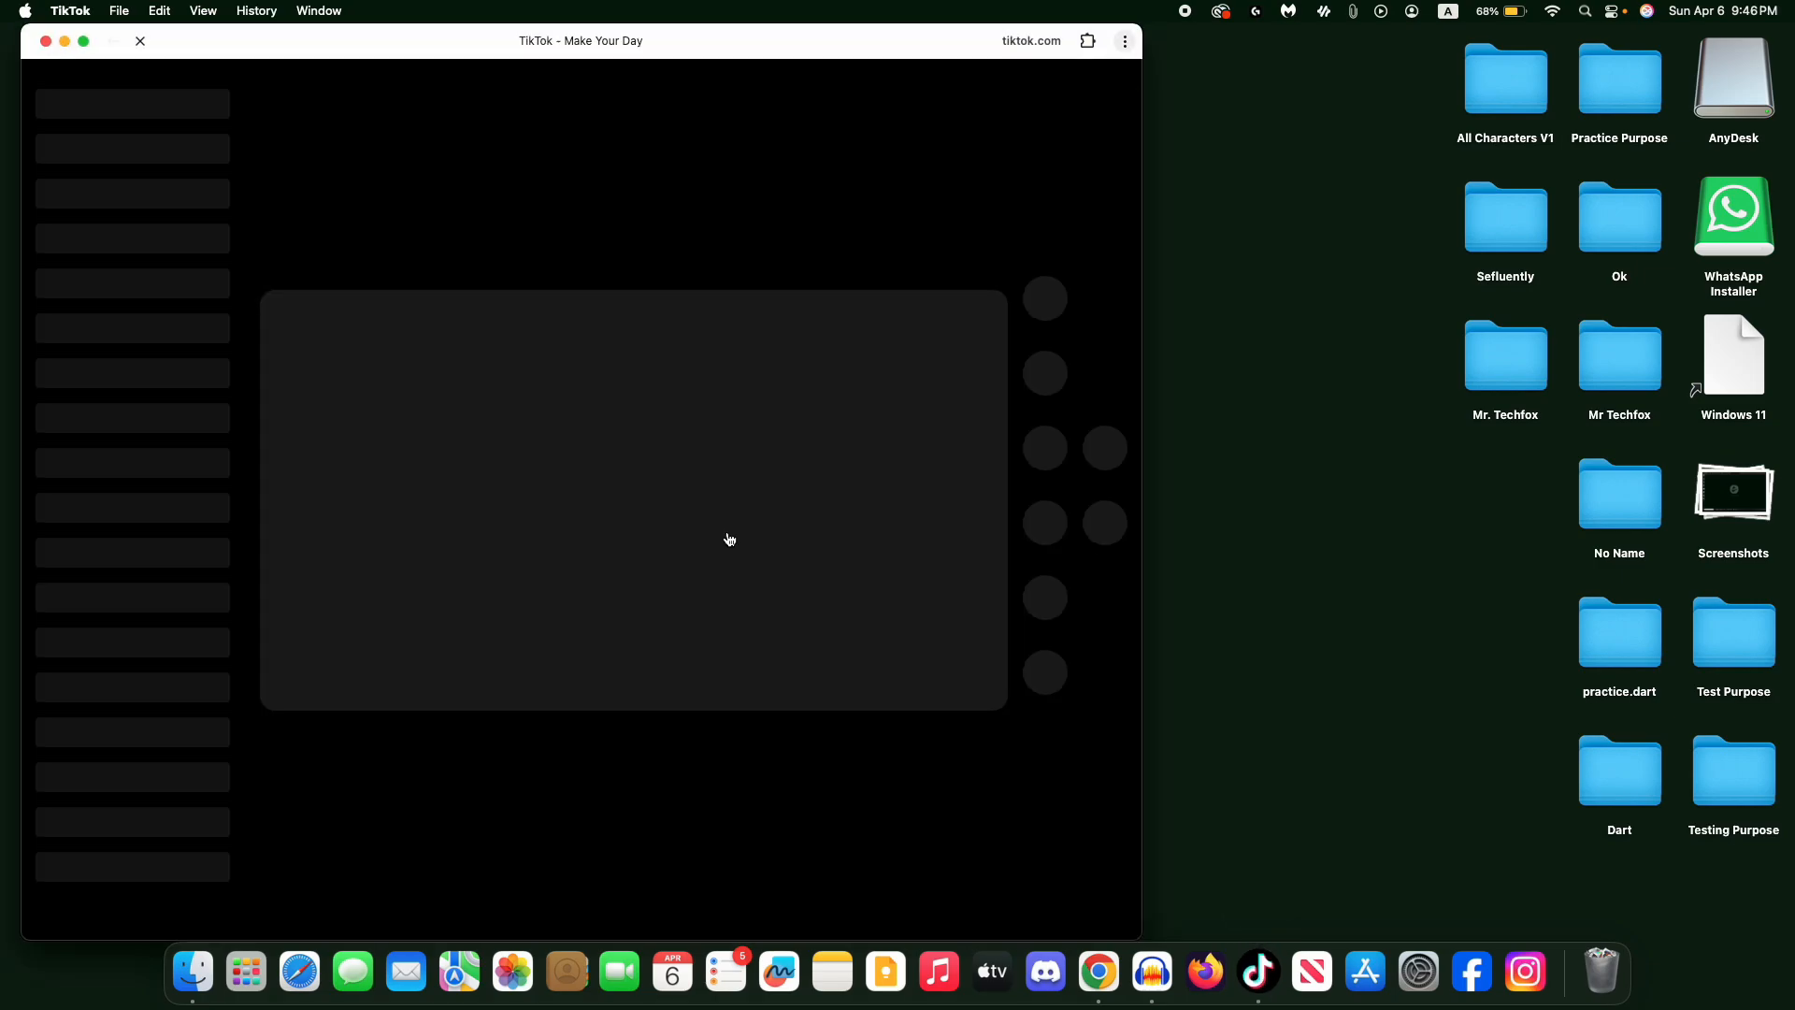